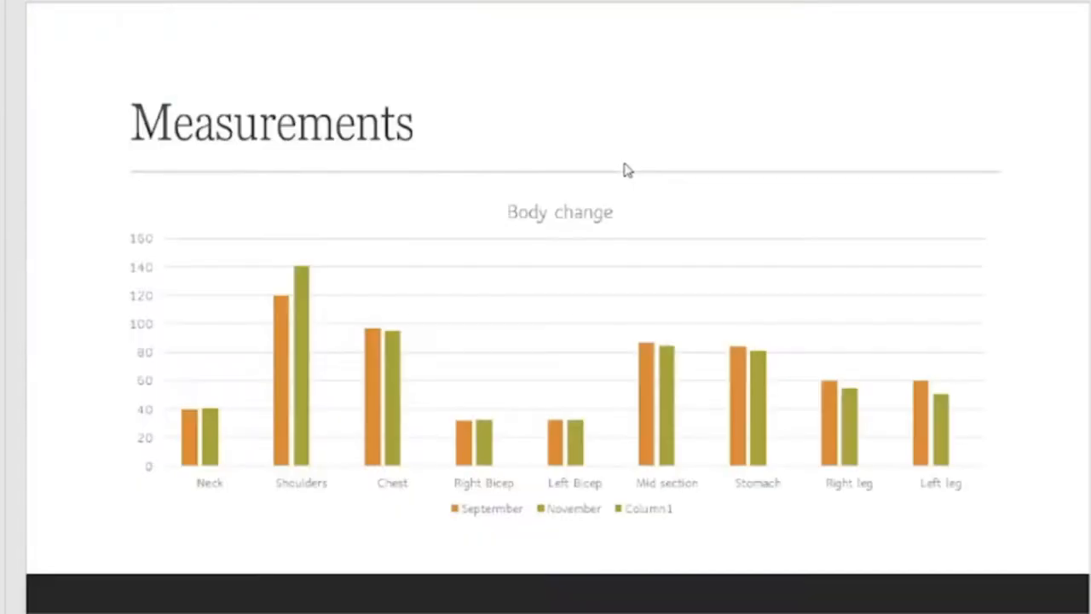
pyautogui.moveTo(737, 77)
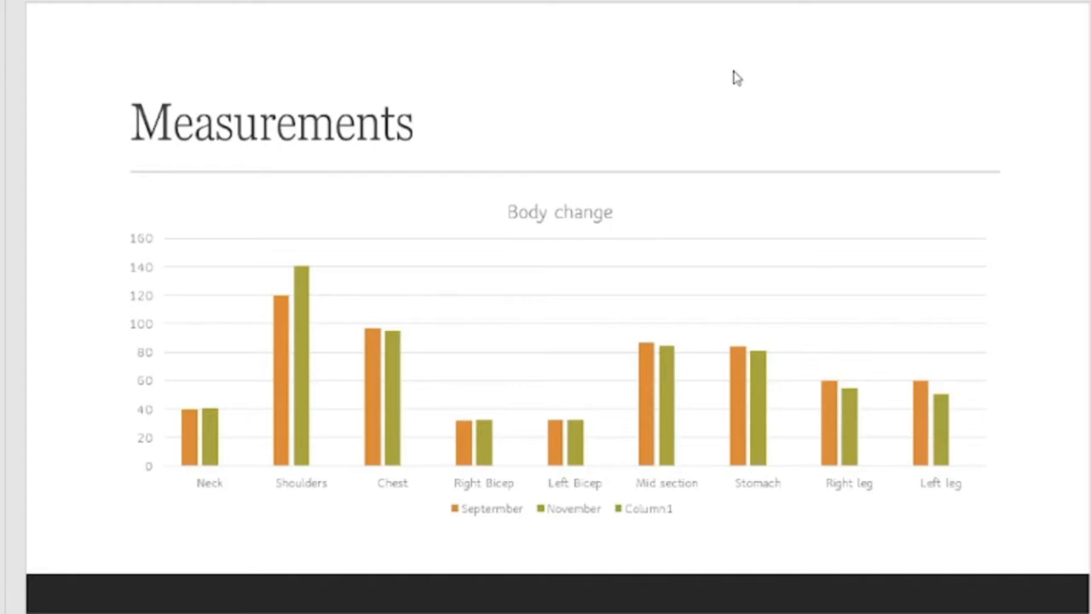
pyautogui.moveTo(567, 264)
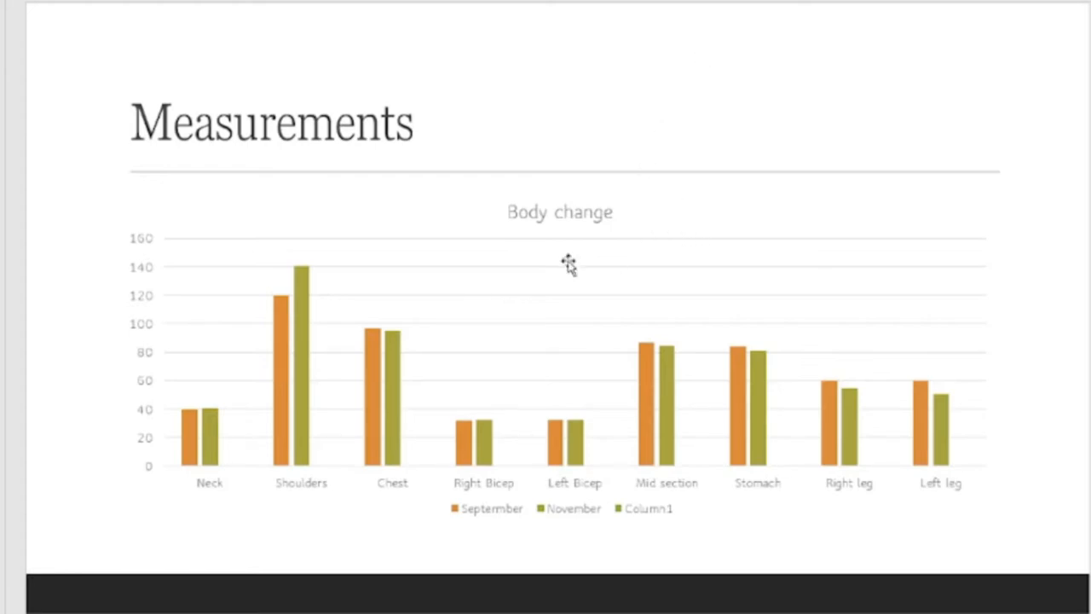
pyautogui.moveTo(209, 437)
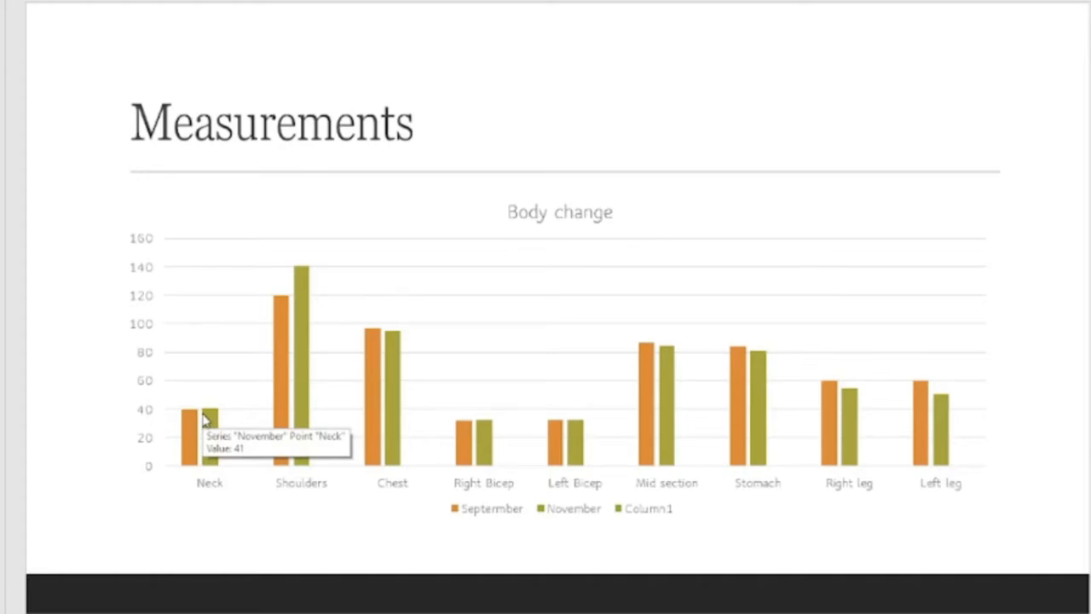
pyautogui.moveTo(299, 418)
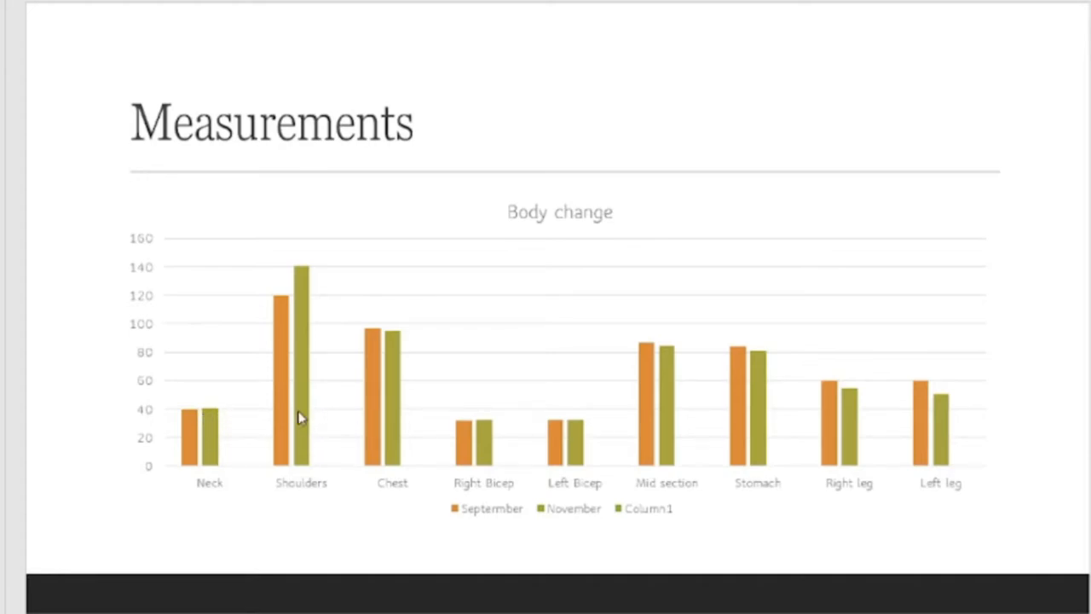
pyautogui.moveTo(298, 418)
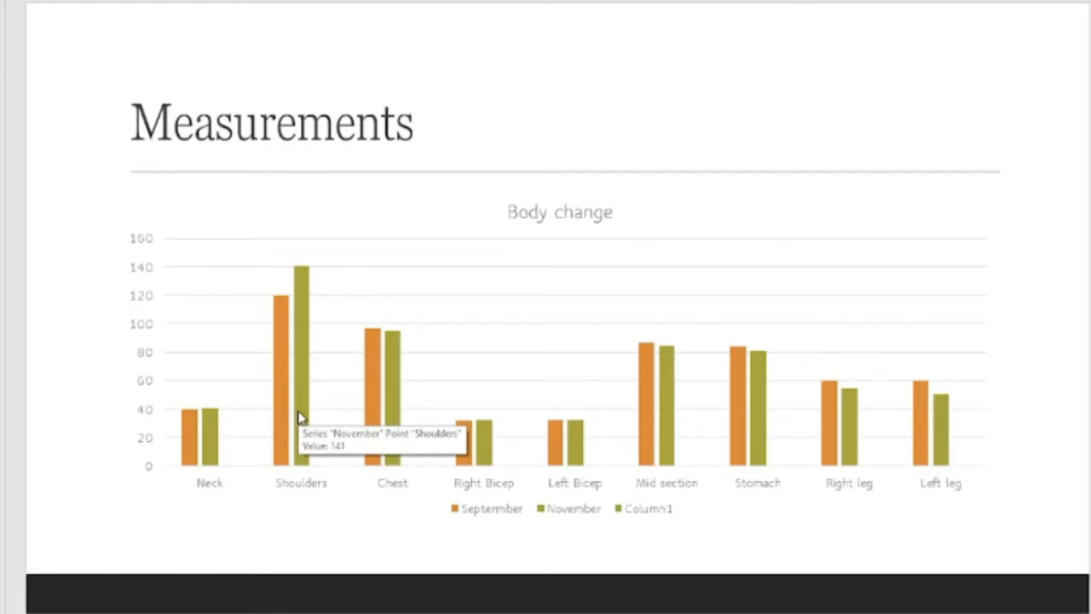
pyautogui.moveTo(407, 488)
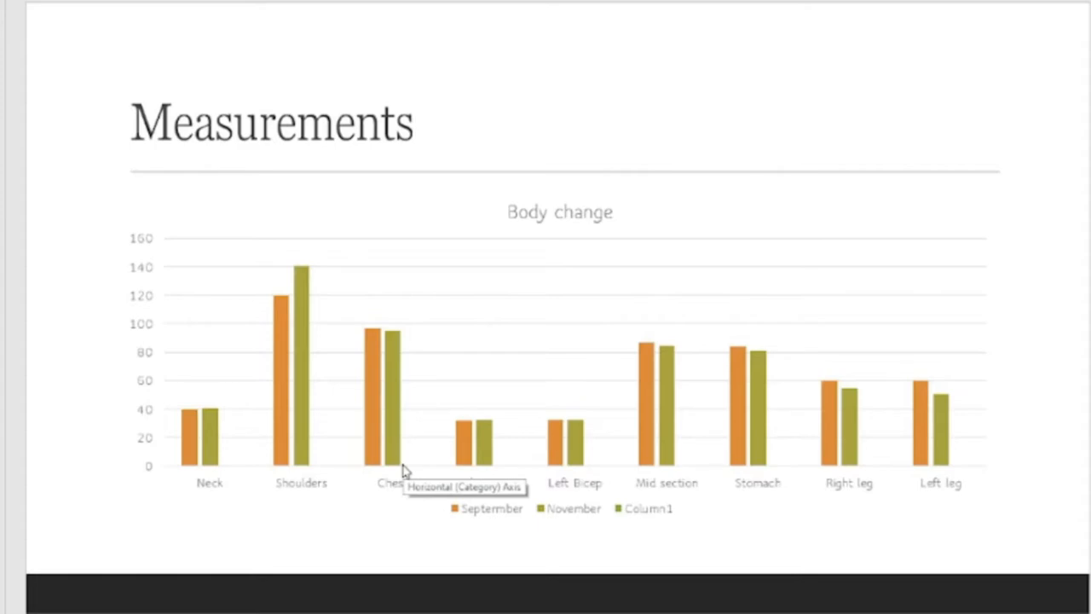
pyautogui.moveTo(517, 514)
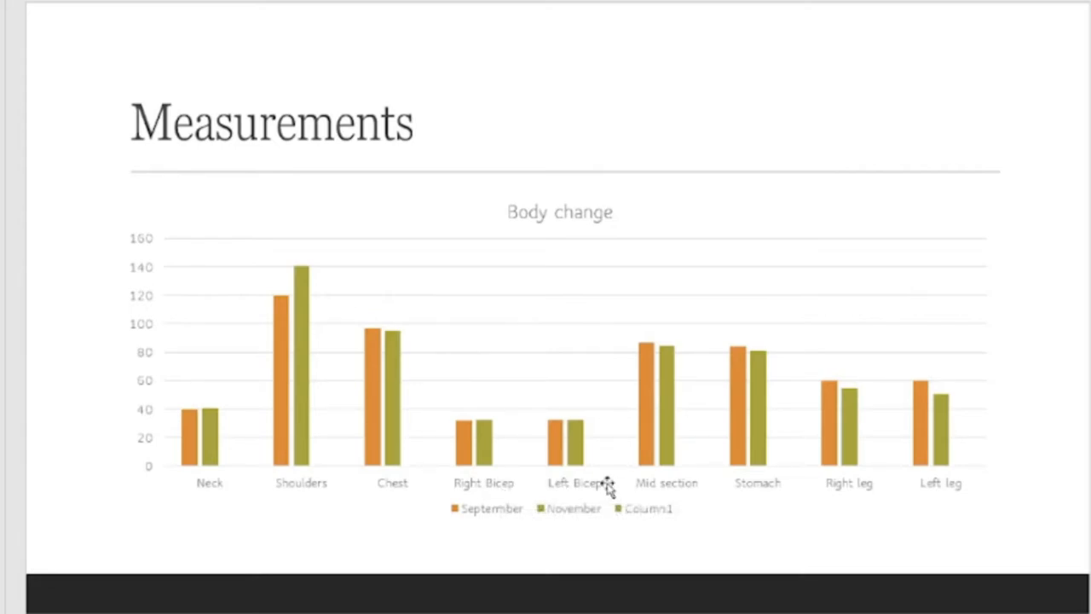
pyautogui.moveTo(599, 489)
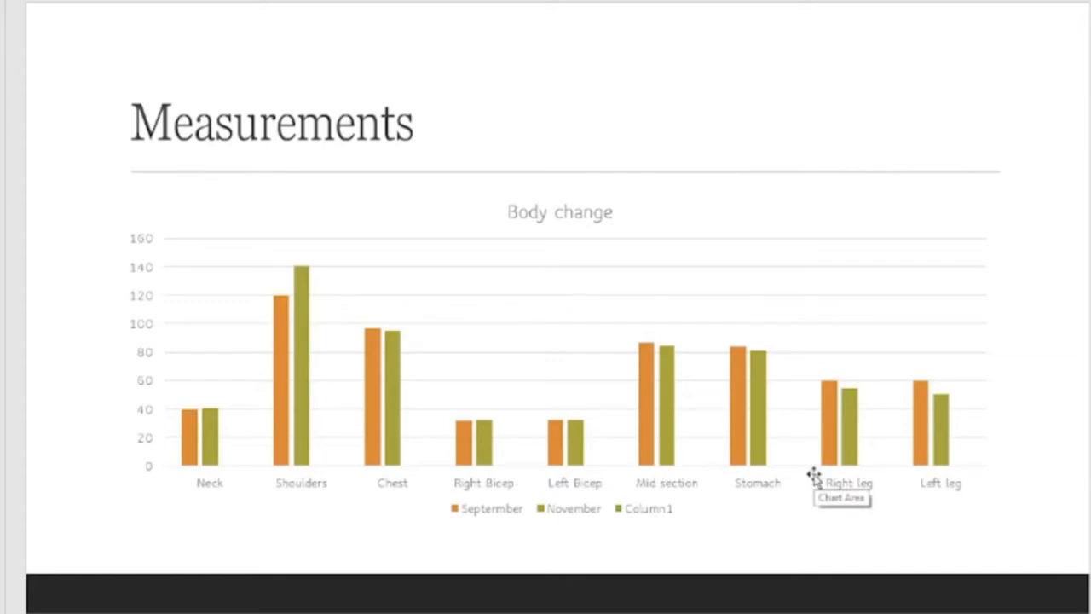
pyautogui.moveTo(986, 528)
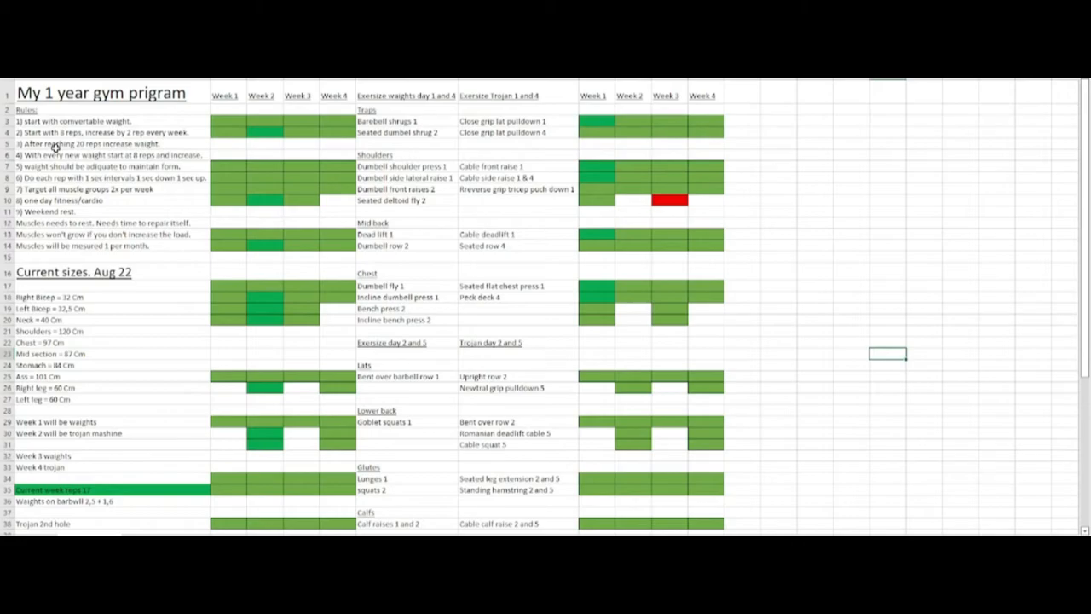
pyautogui.moveTo(95, 392)
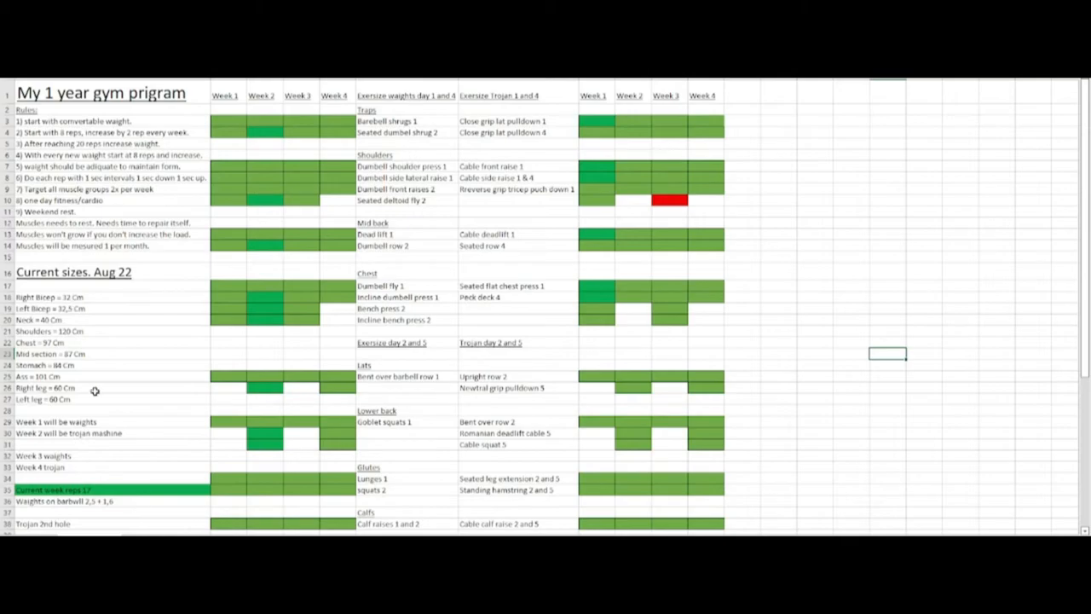
pyautogui.moveTo(170, 515)
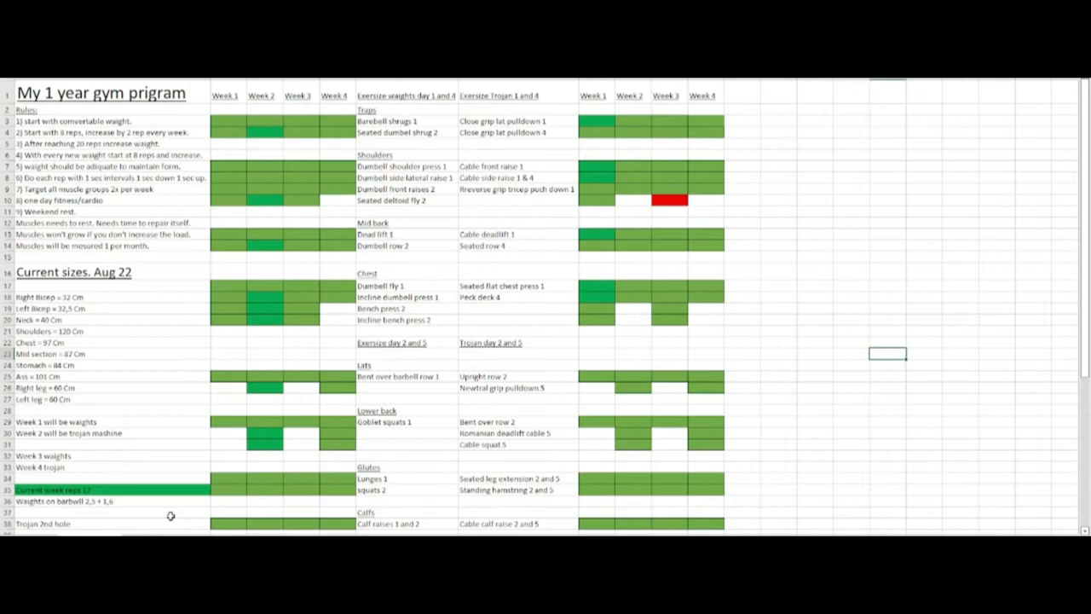
pyautogui.moveTo(181, 370)
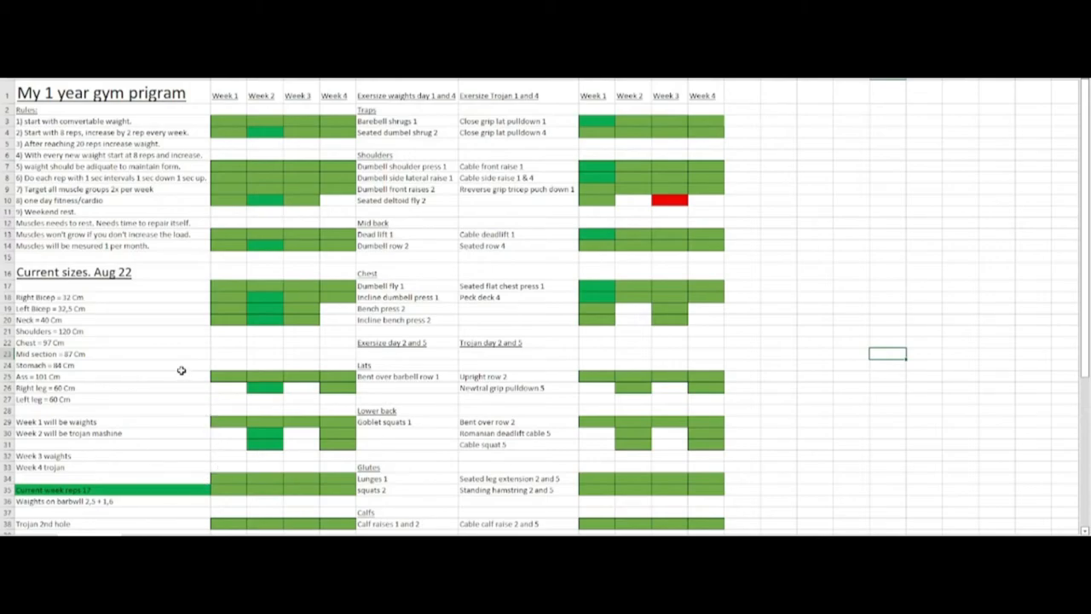
pyautogui.moveTo(177, 266)
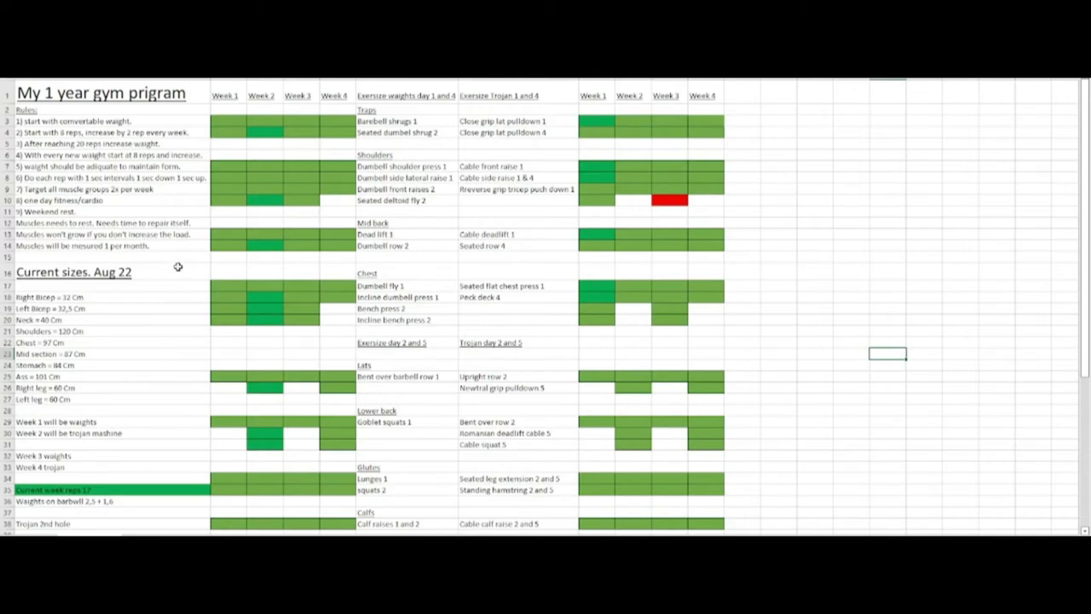
pyautogui.moveTo(104, 155)
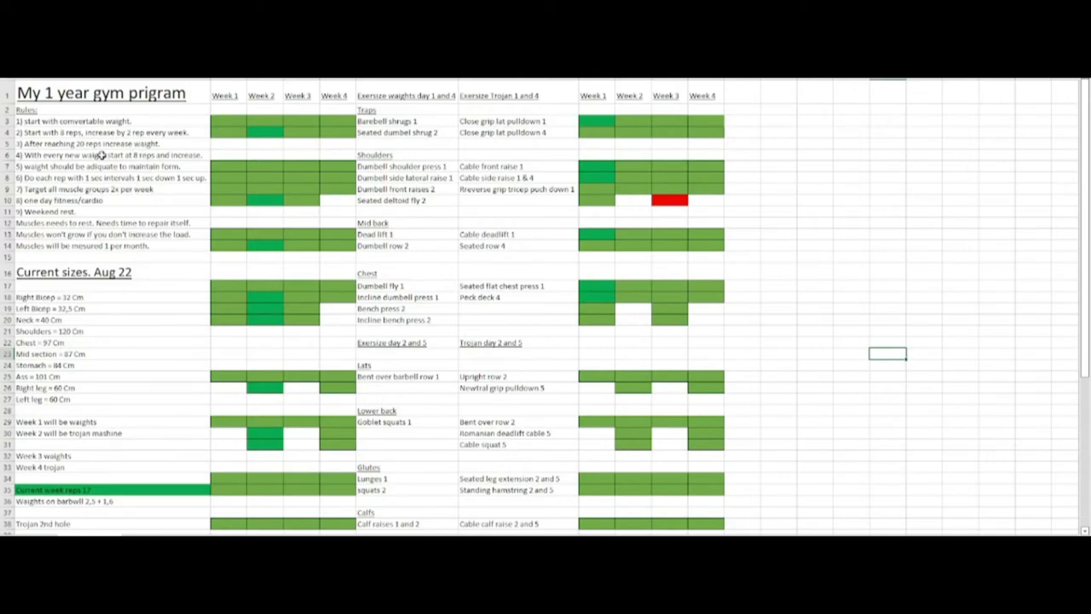
# Scroll down the updated program sheet to review the Current sizes list and week columns.
pyautogui.scroll(-3)
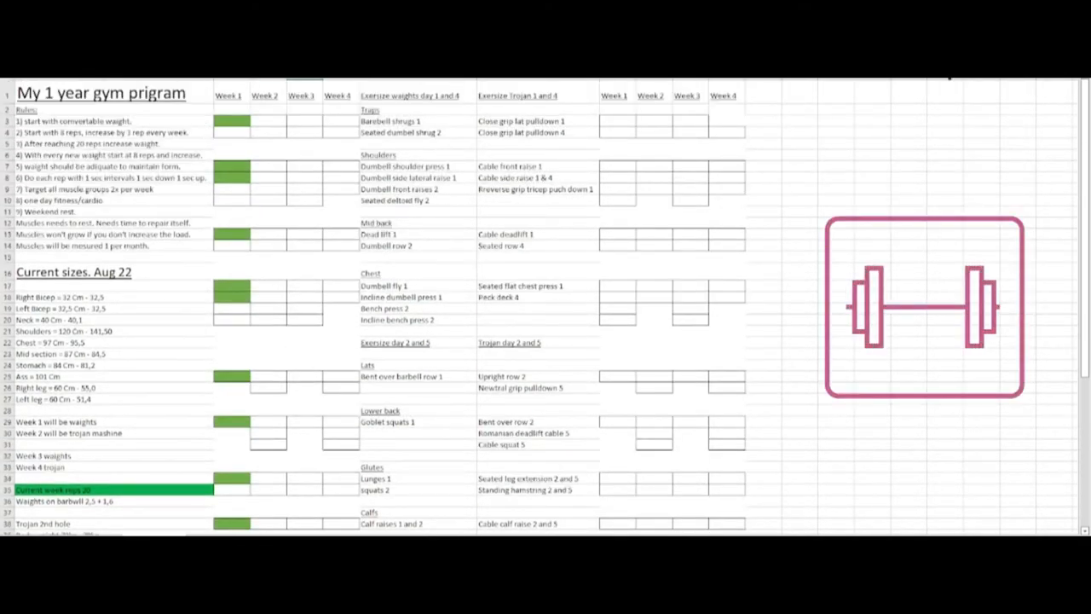
pyautogui.moveTo(738, 113)
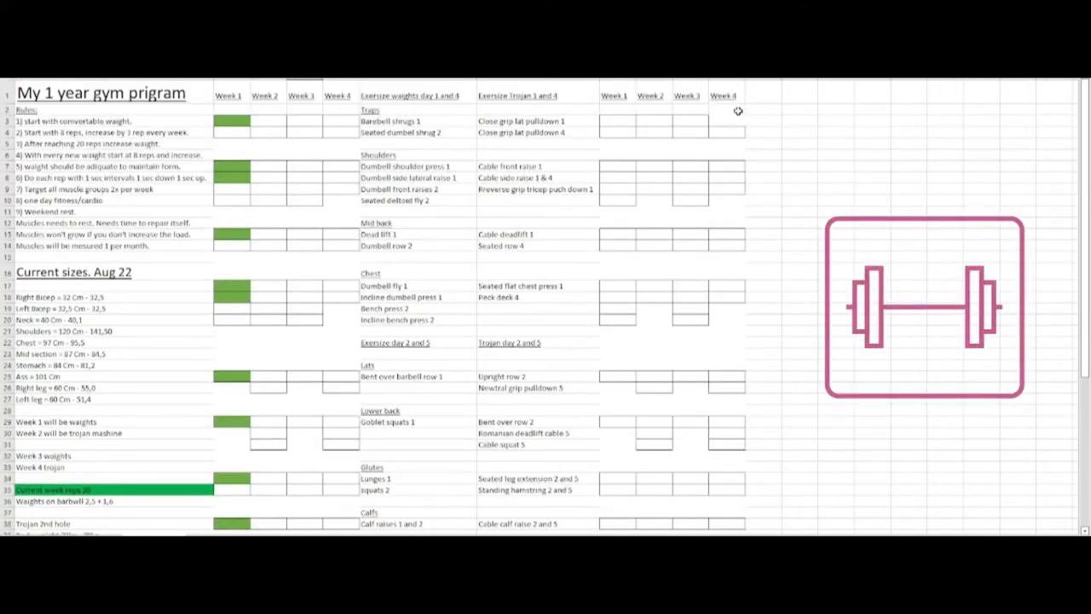
pyautogui.moveTo(758, 258)
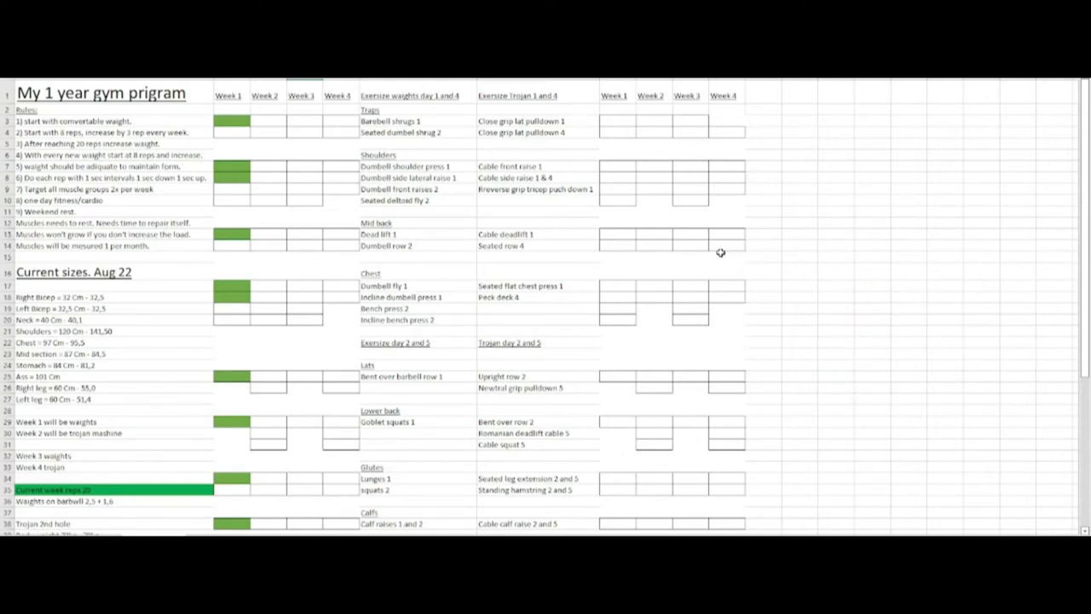
pyautogui.moveTo(150, 324)
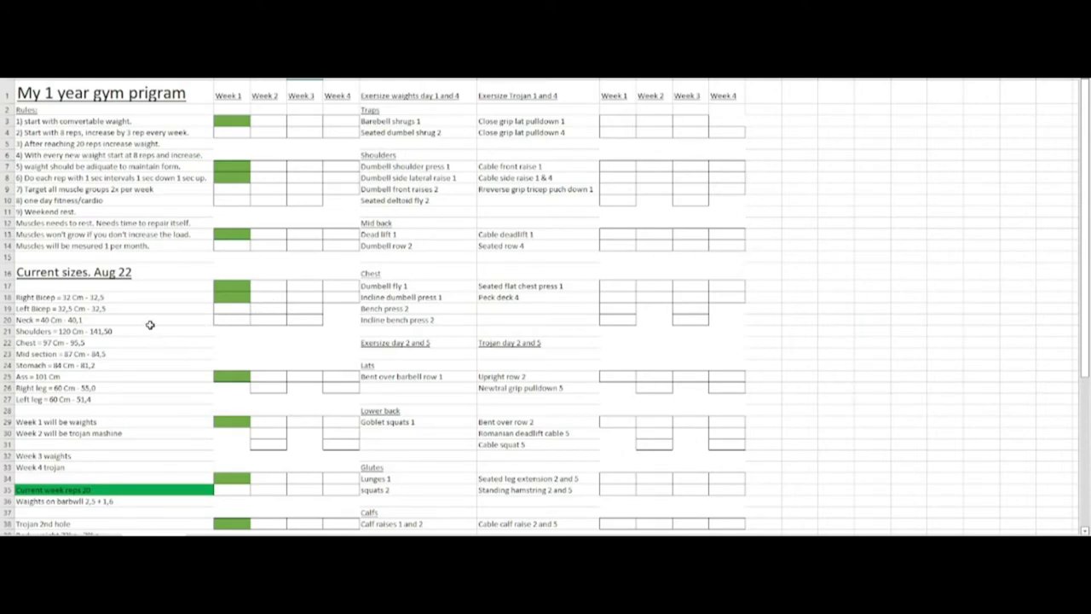
pyautogui.moveTo(130, 272)
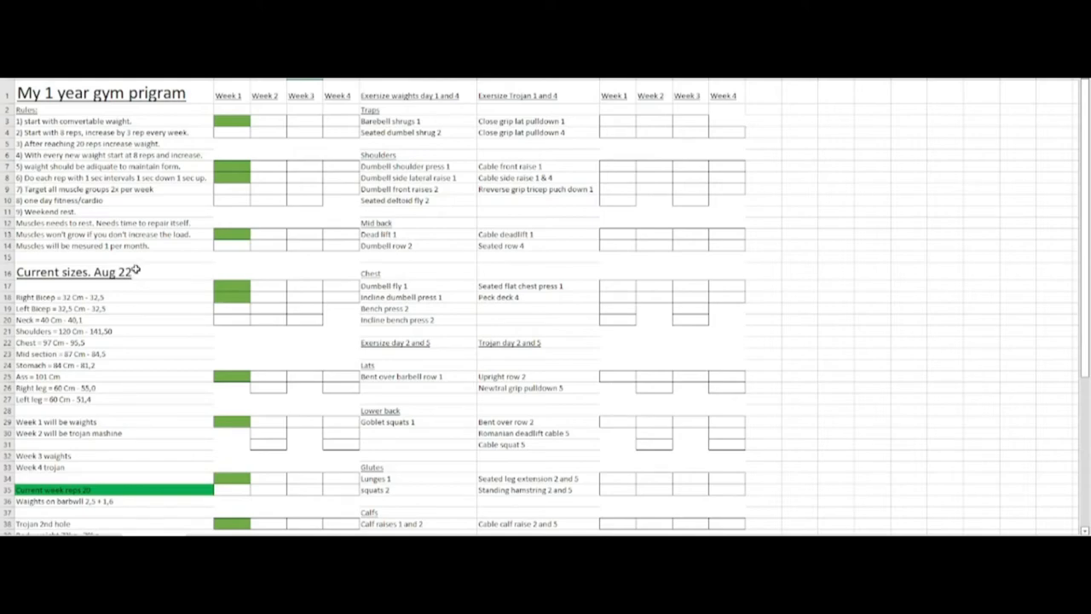
pyautogui.moveTo(141, 271)
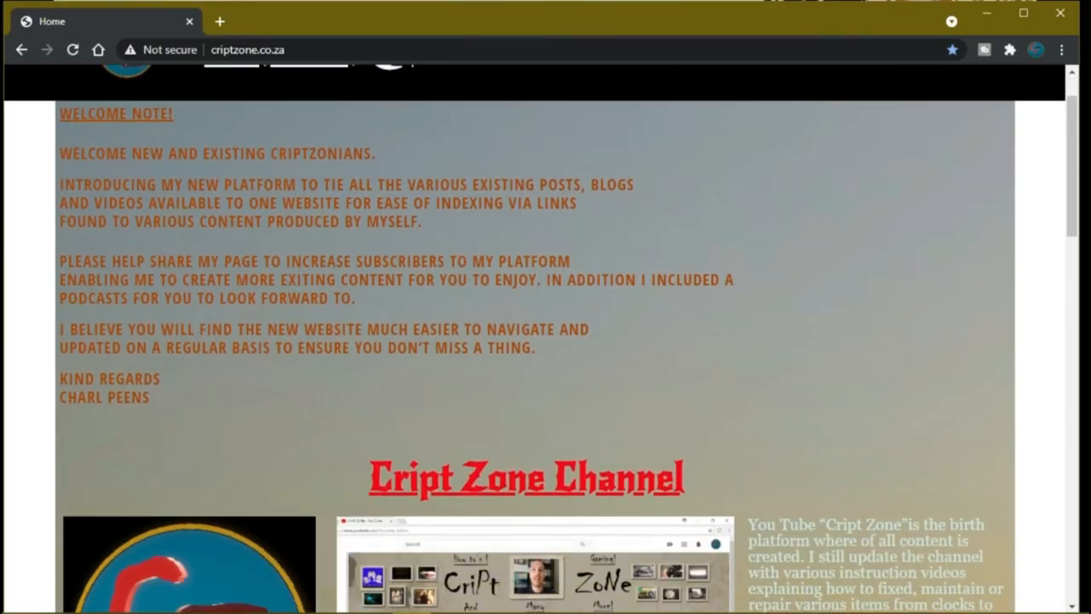
# Scroll through the criptzone.co.za pages, then go to the Contacts page and scroll it.
pyautogui.scroll(-3)
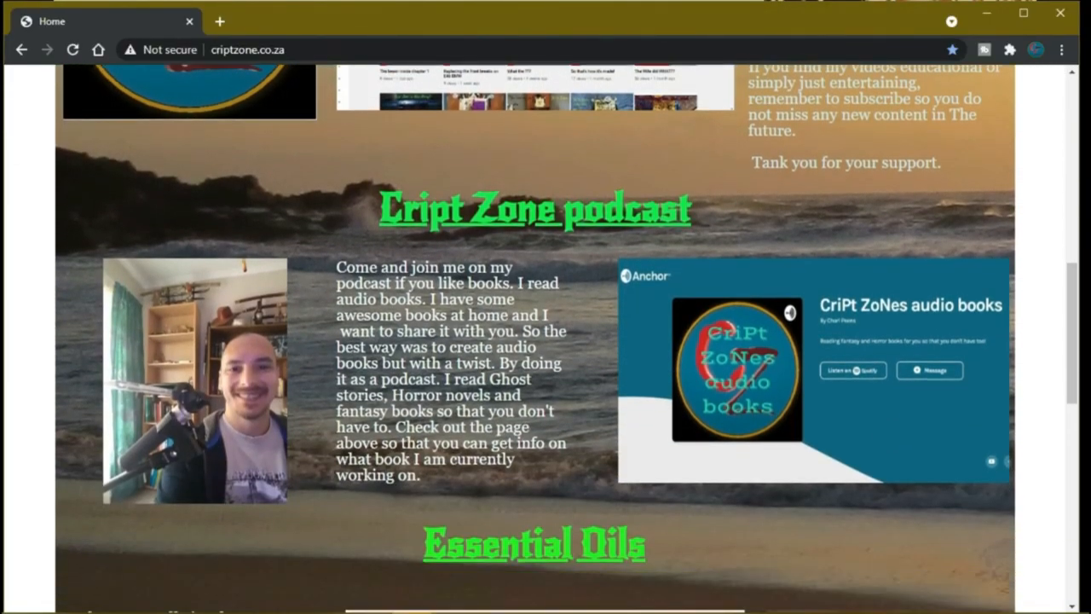
pyautogui.scroll(-3)
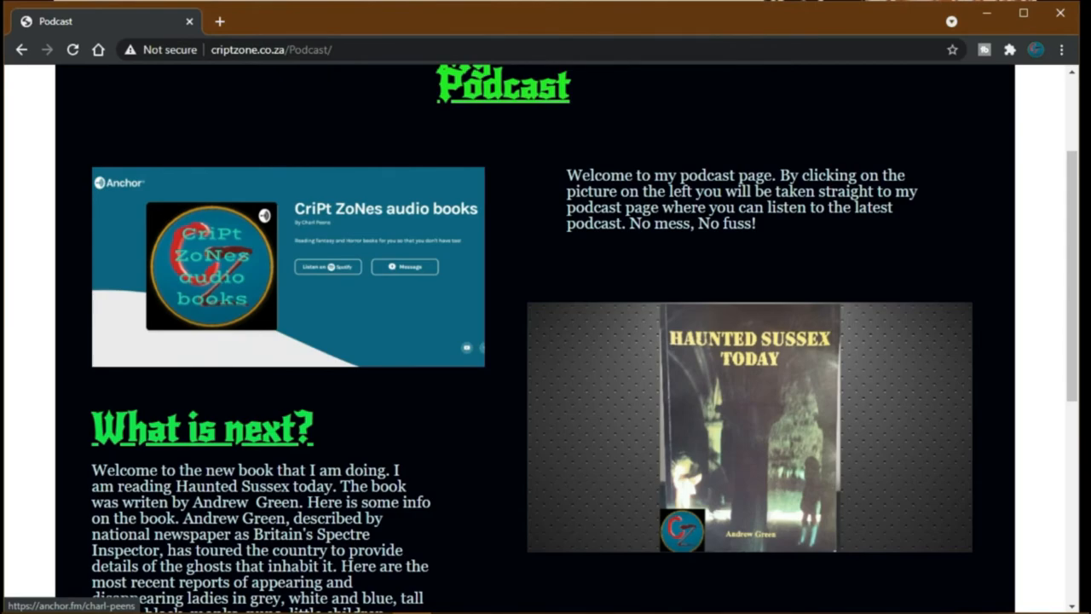
pyautogui.scroll(-3)
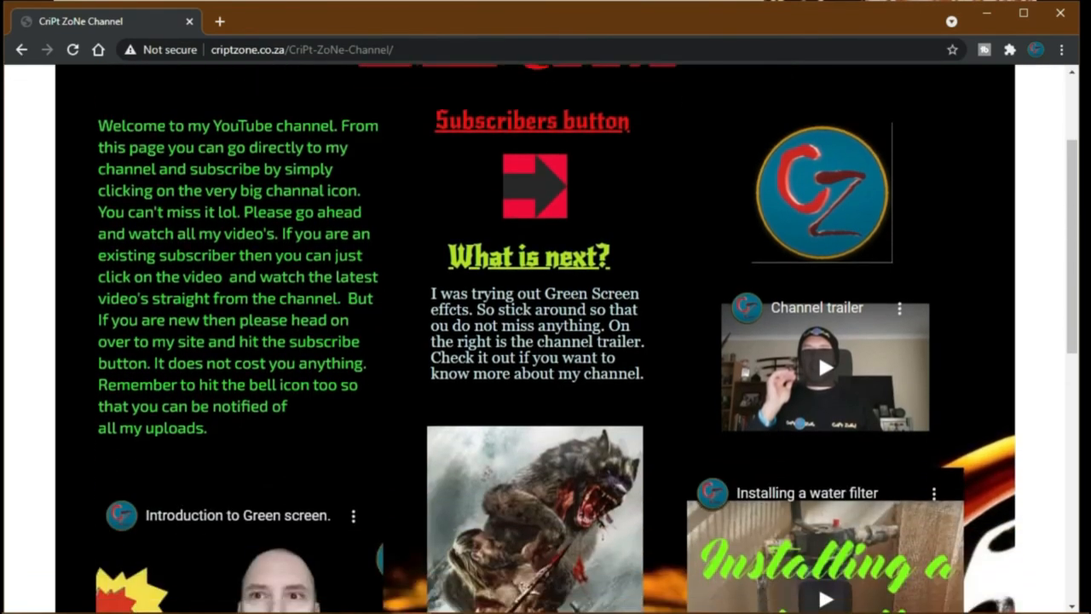
pyautogui.click(874, 113)
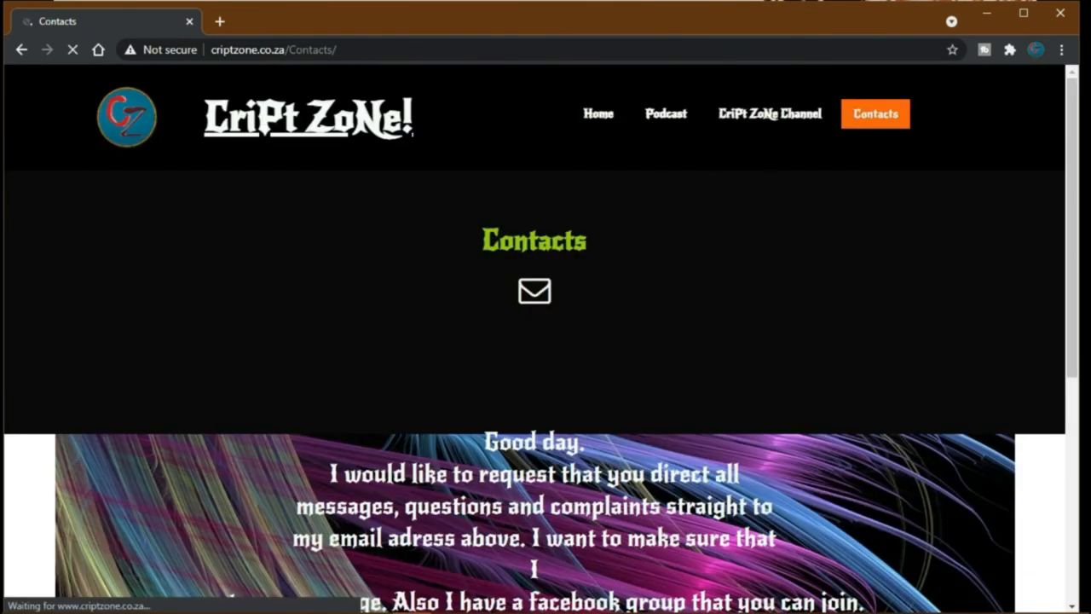
pyautogui.scroll(-3)
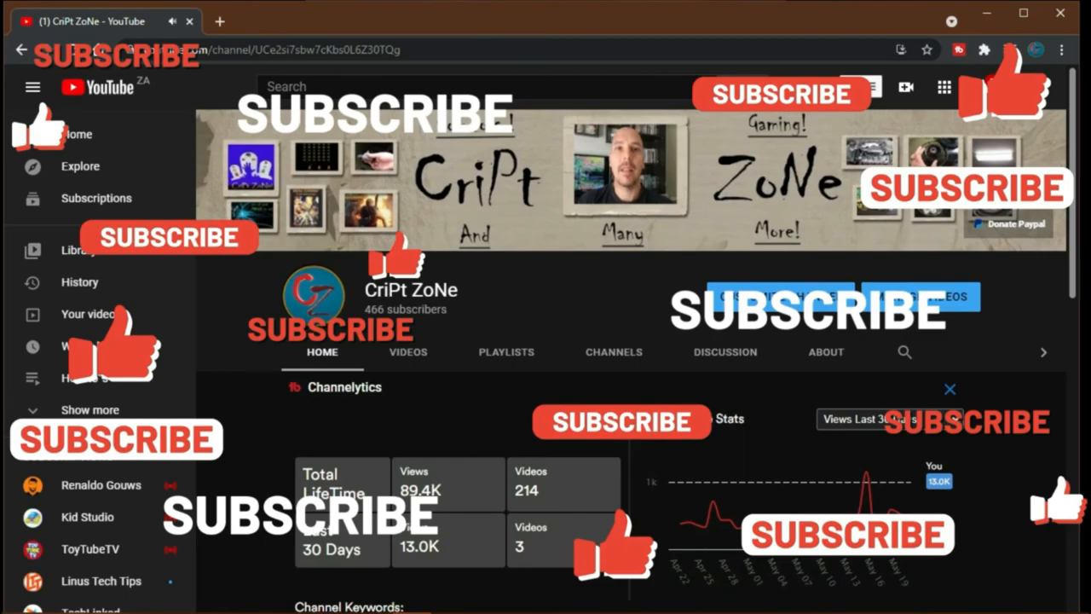
pyautogui.scroll(-3)
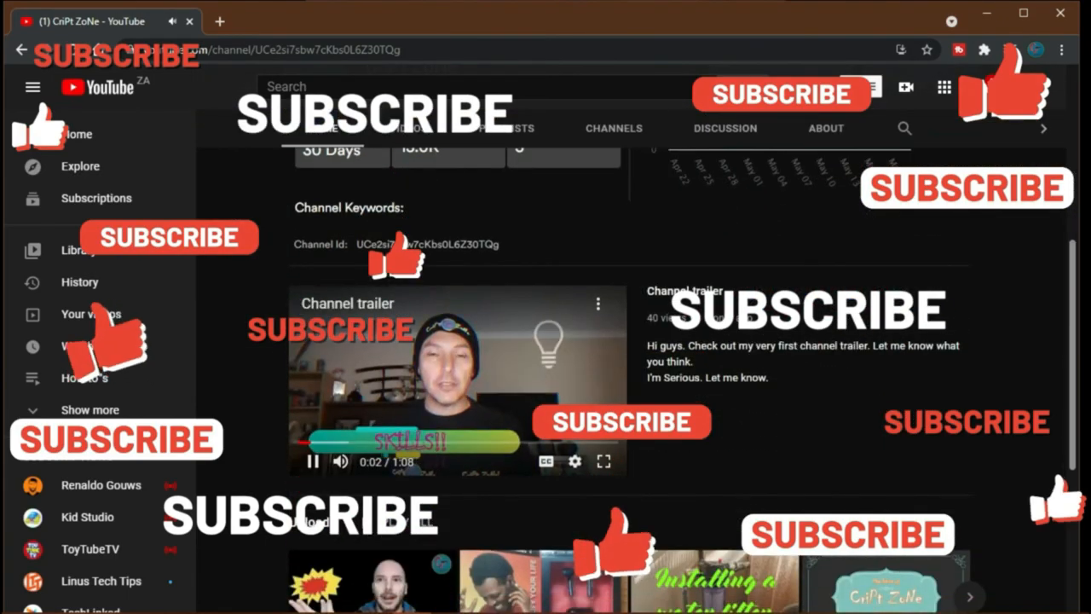